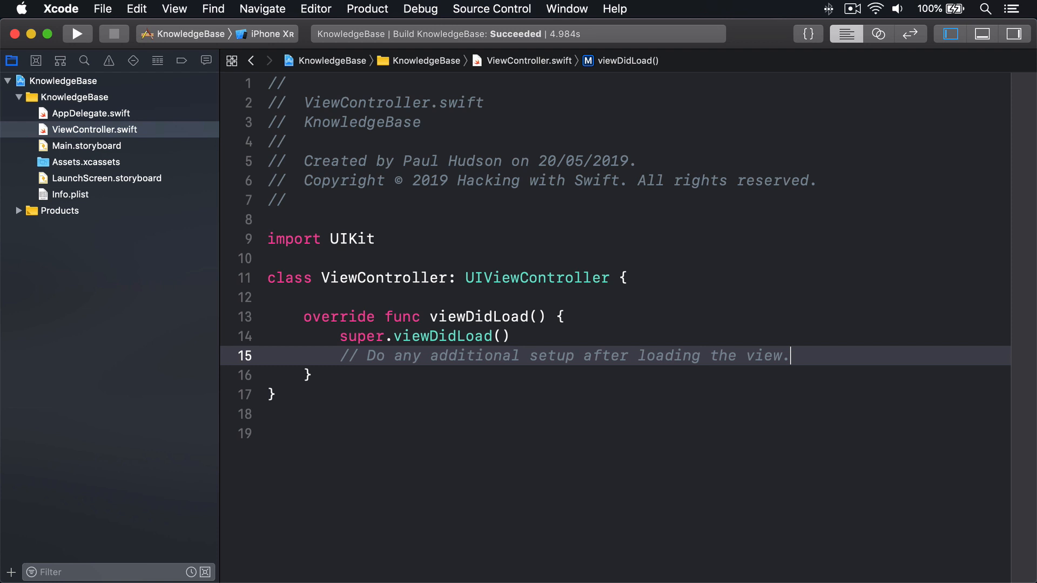
type("var names = [")
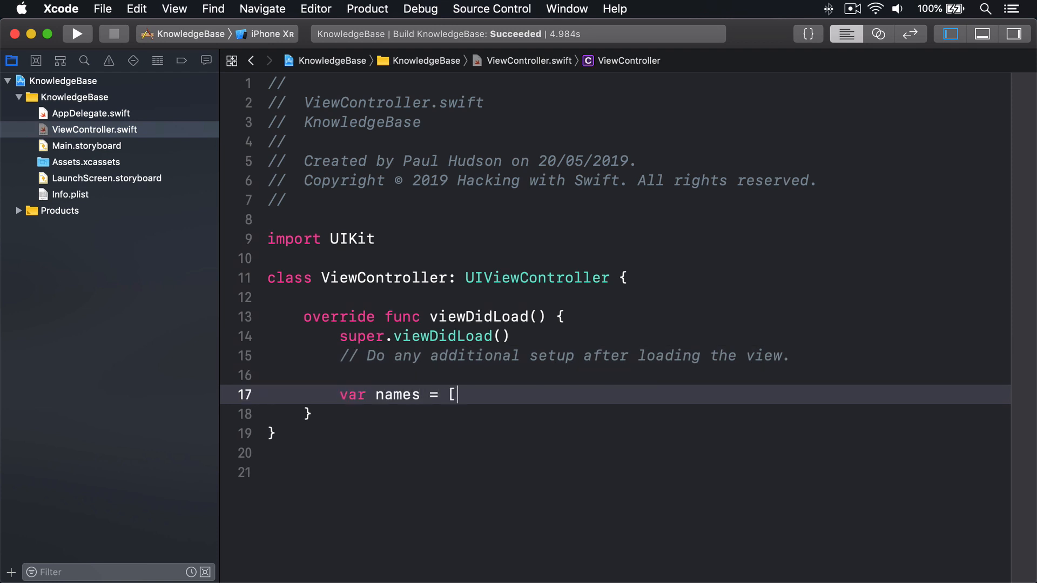
type("\"Jemima\",")
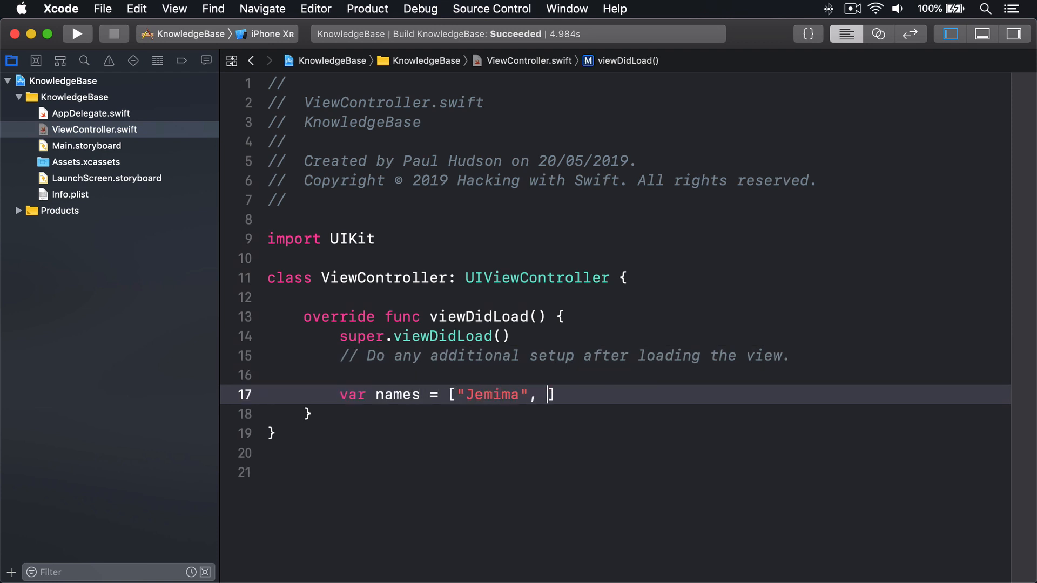
type("\"Peter\", \"")
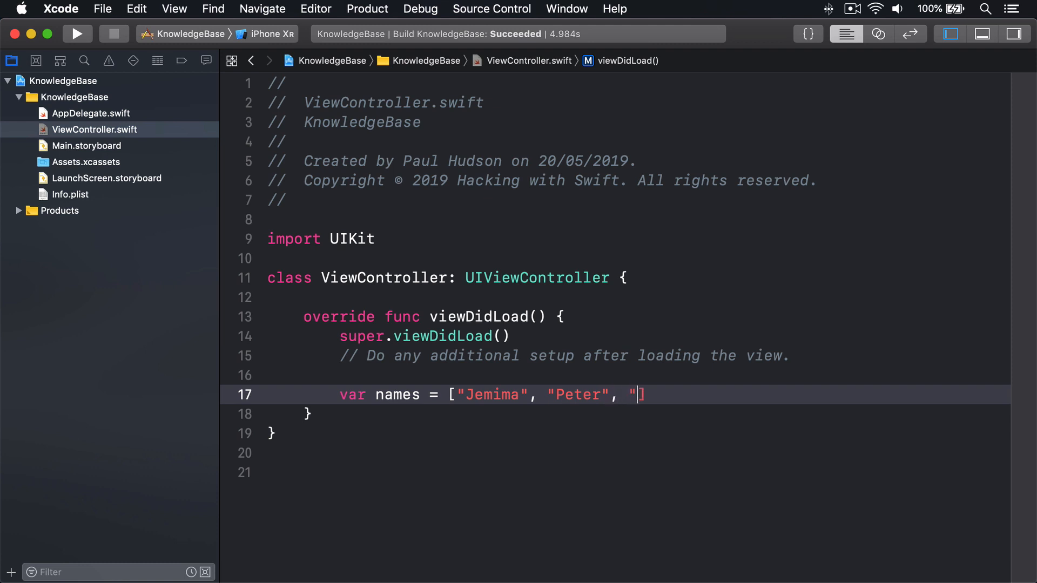
type("David\", \"Kell")
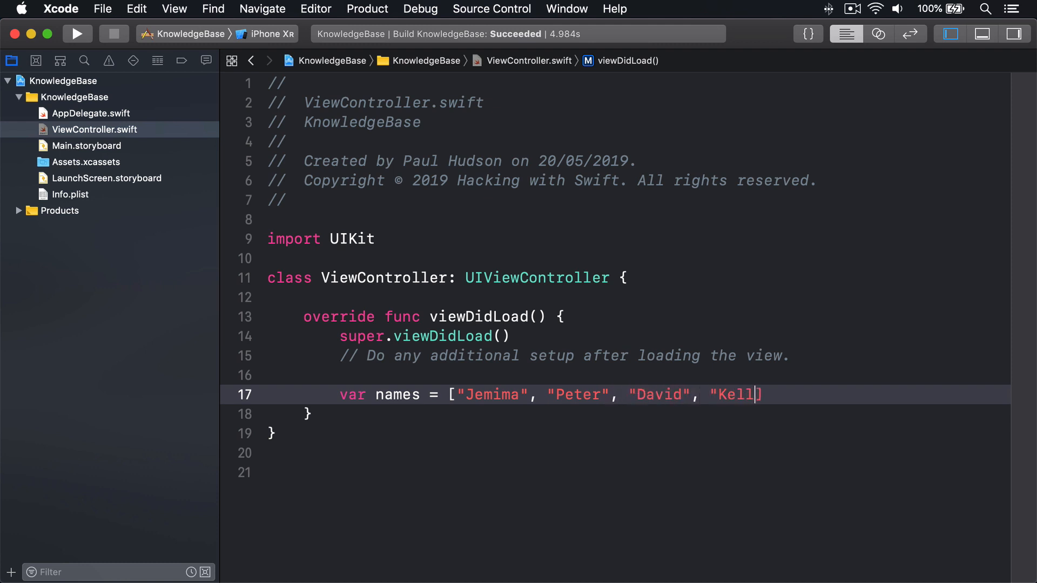
type("y\", \"Isabell")
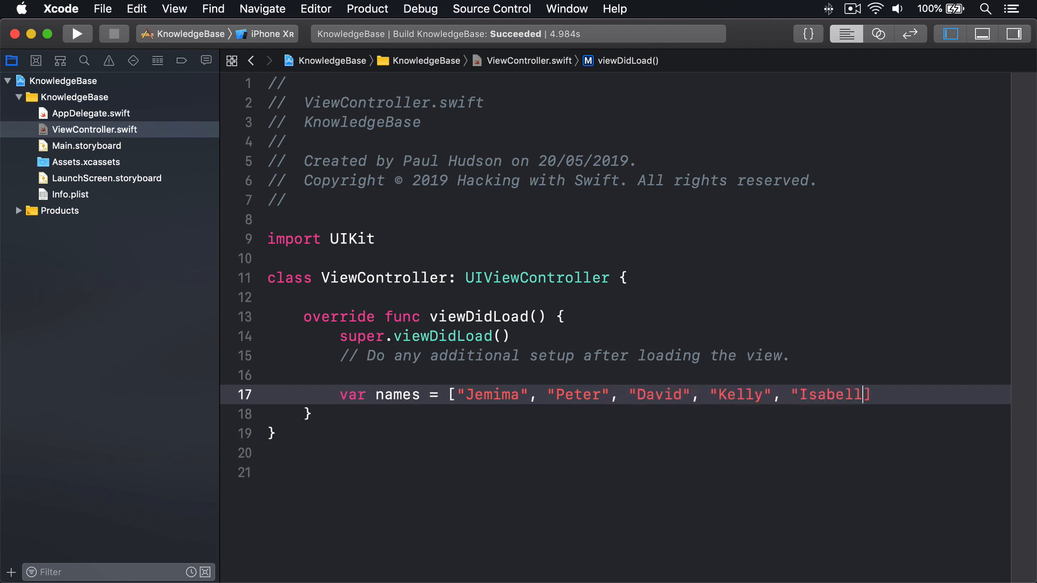
type("names.sort(")
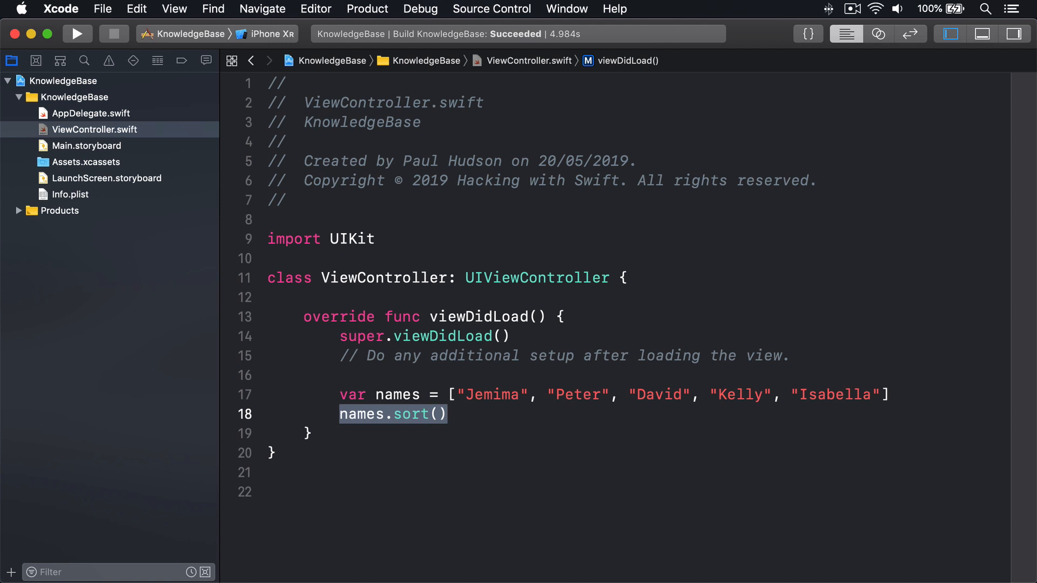
type("struct User {")
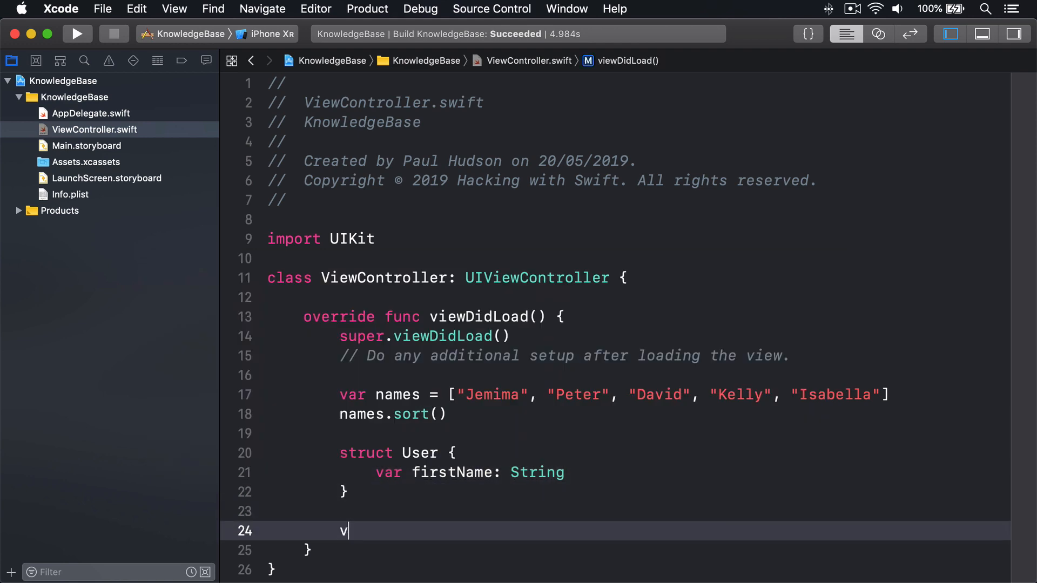
type("var users = [")
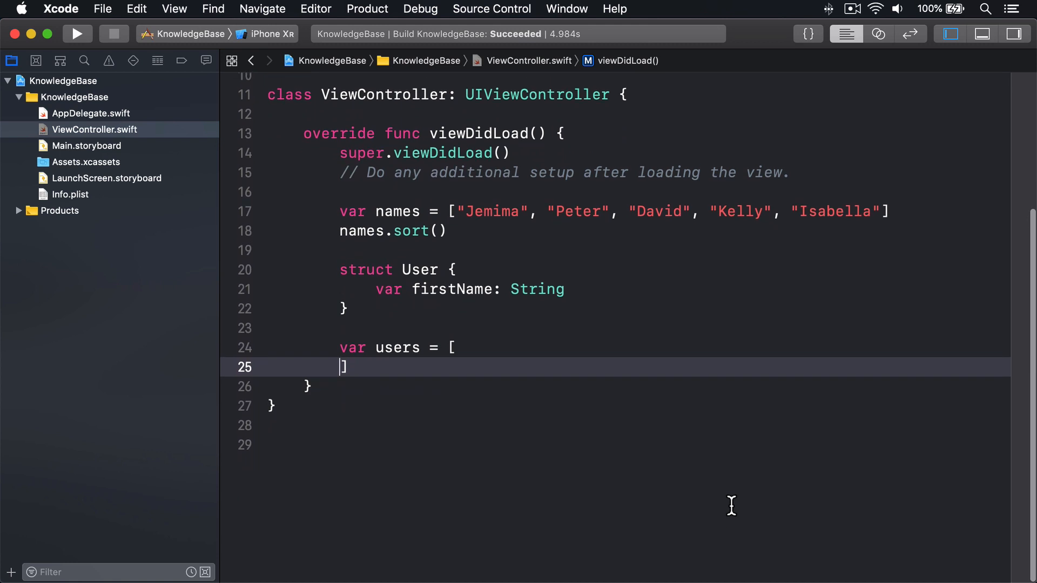
type("User(")
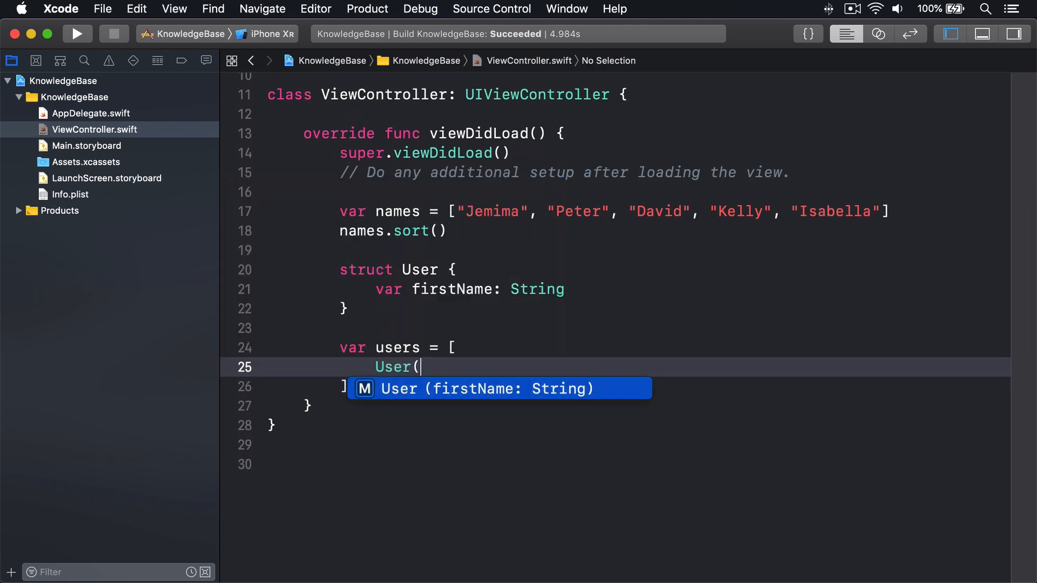
type("firstName: \"Jemima\"),")
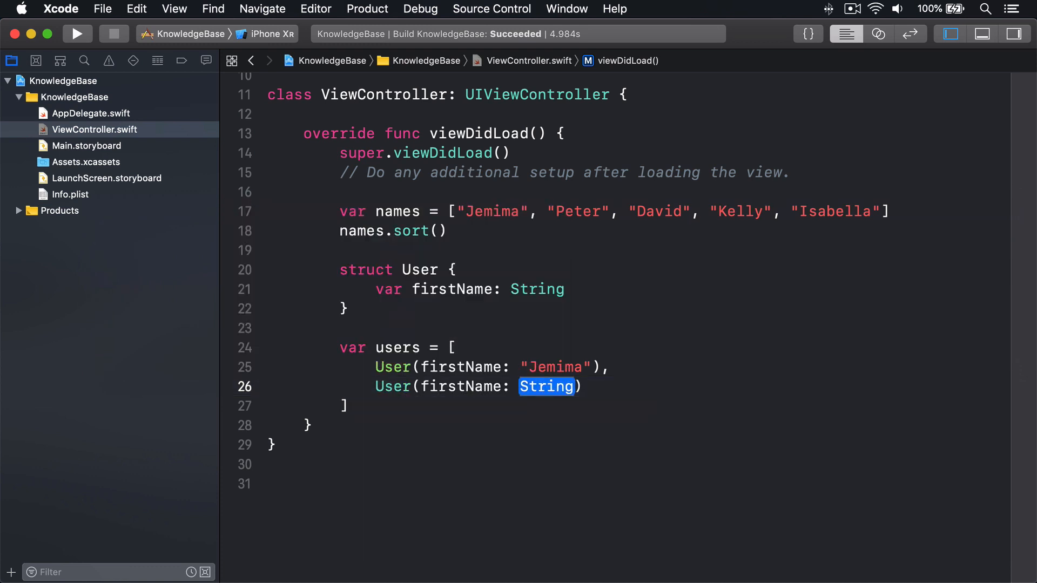
type("\"Peter\"")
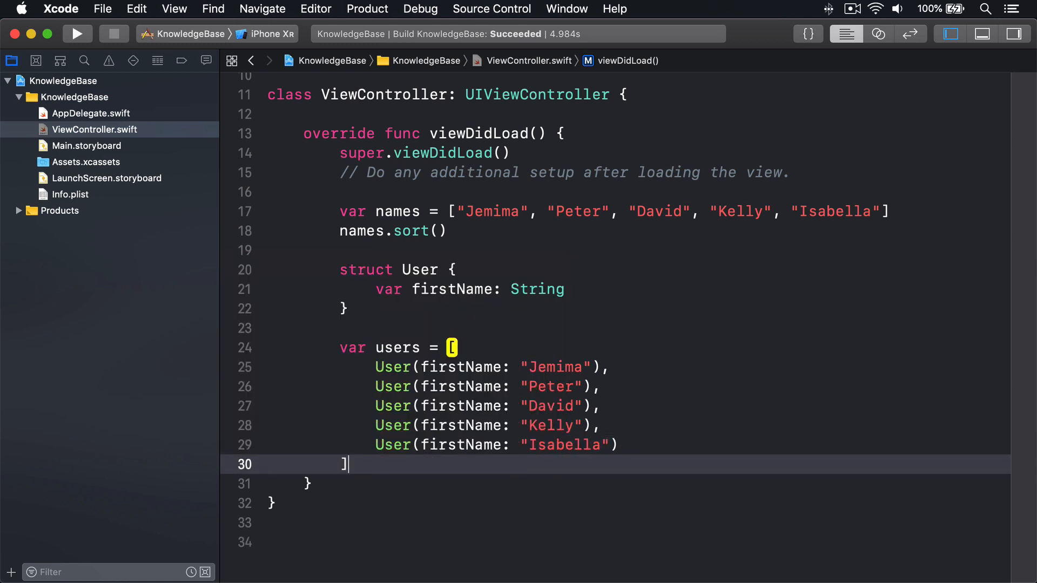
type("users.sort {")
type("$0.")
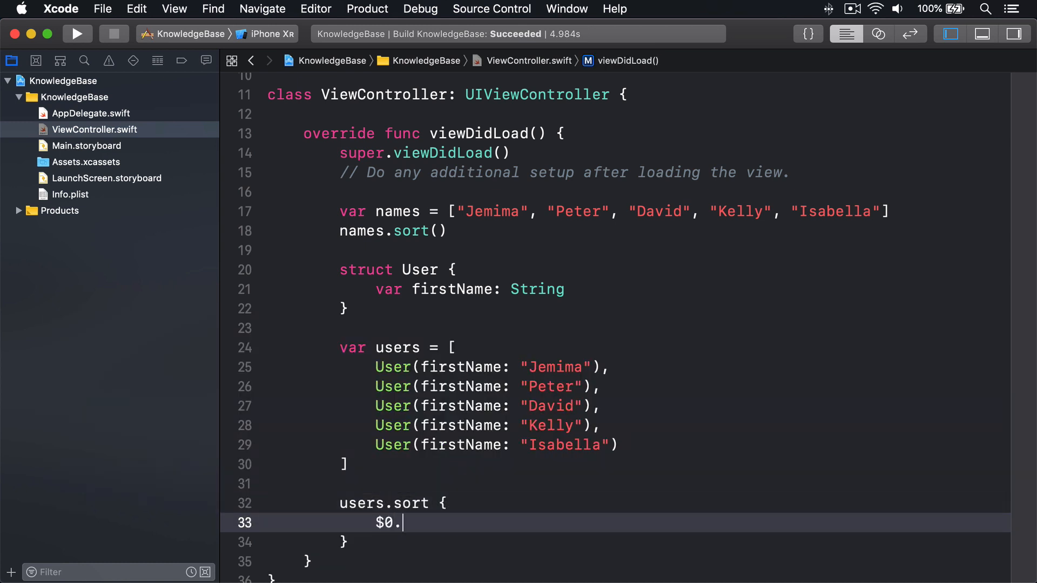
type("firstName < $1.firstName")
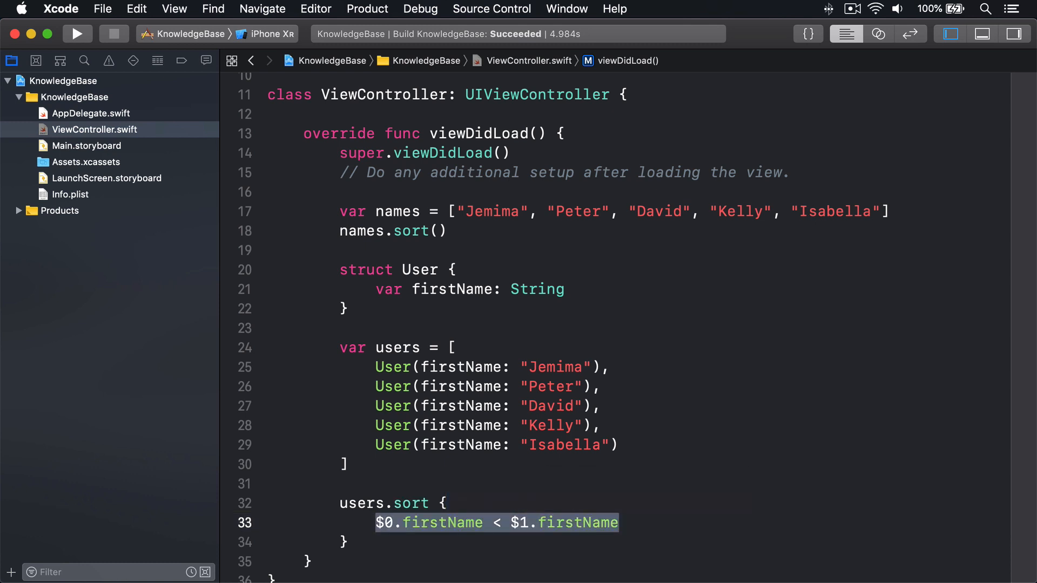
scroll("down", 3)
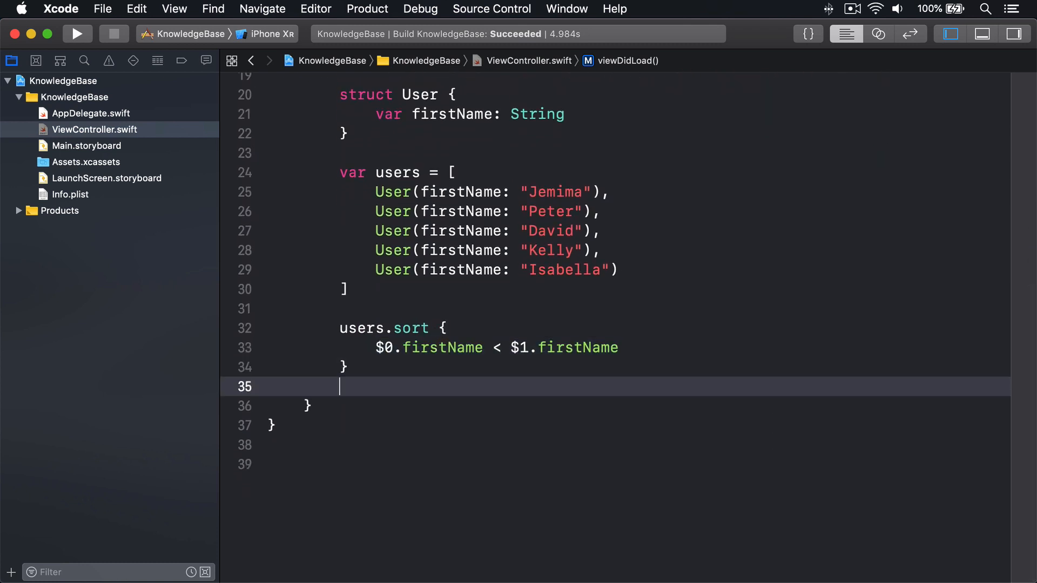
type("let sortedUsers")
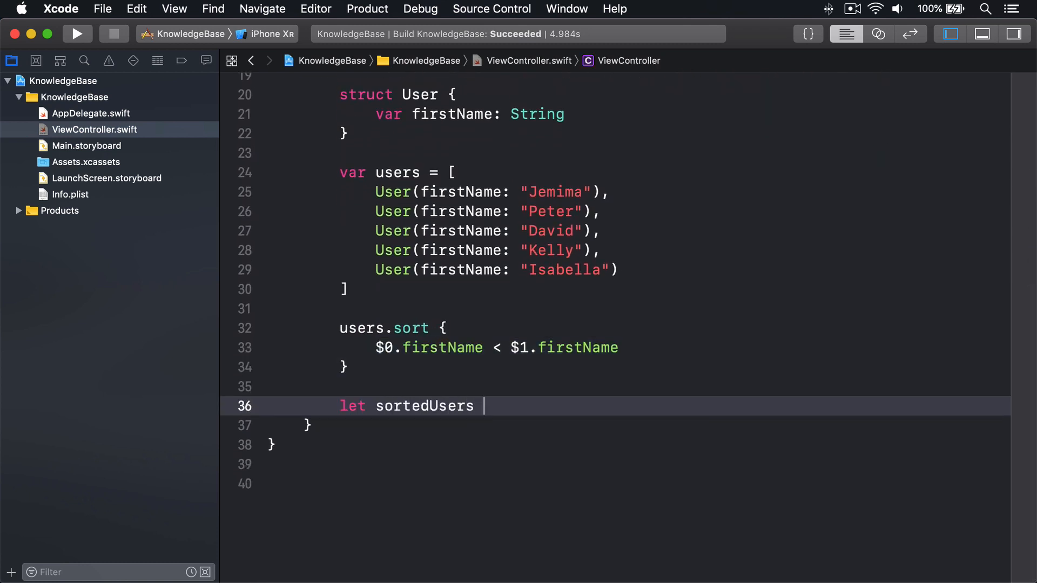
type("= users.sorted {")
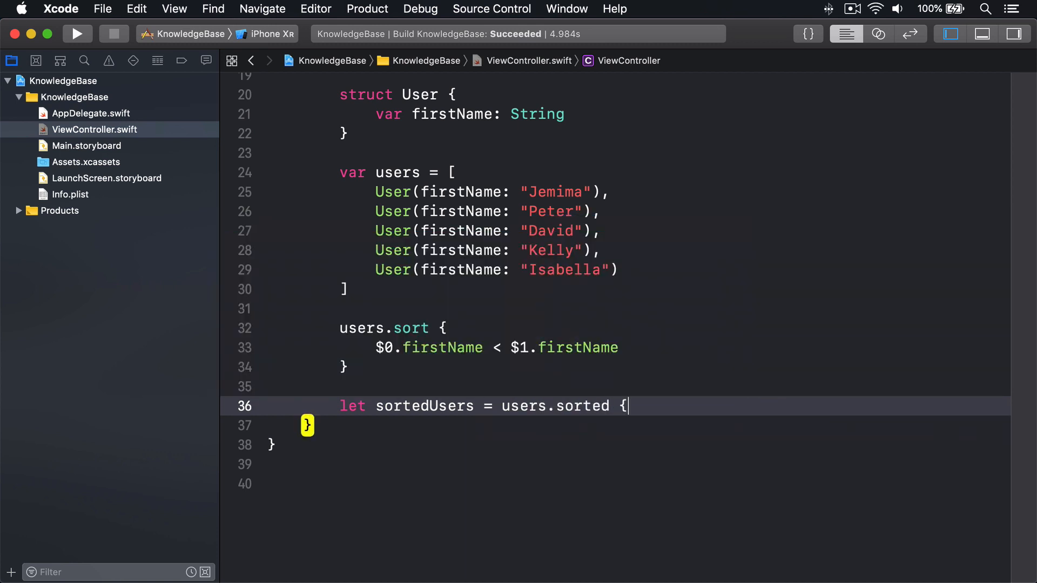
type("$0.firstNa")
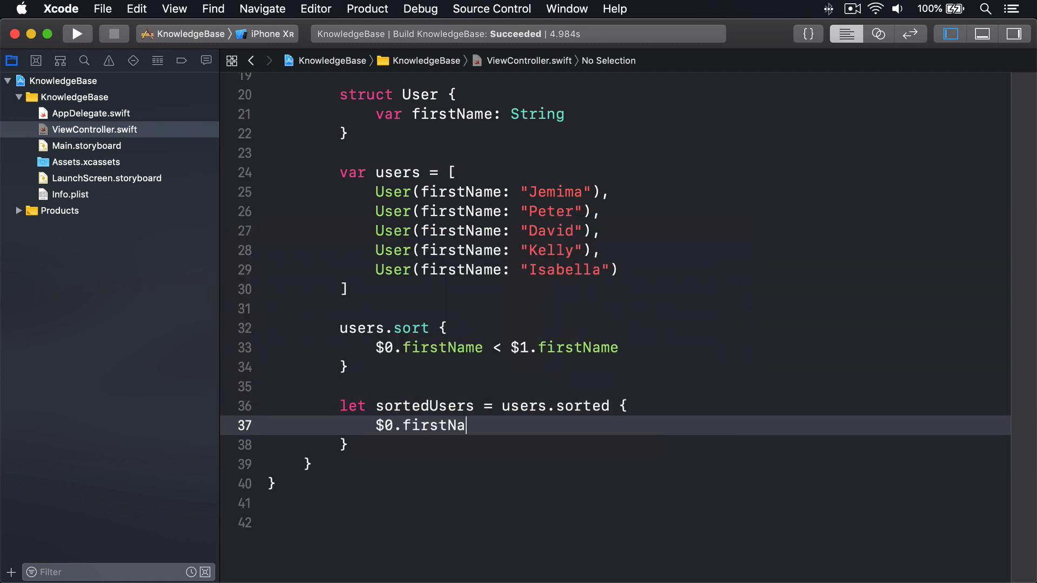
type("me < $1.firs")
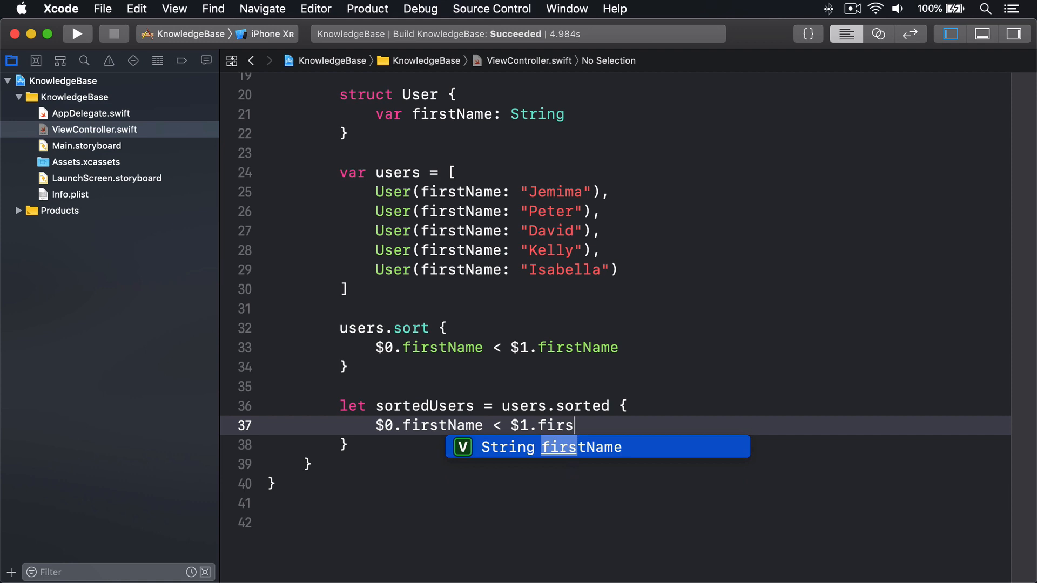